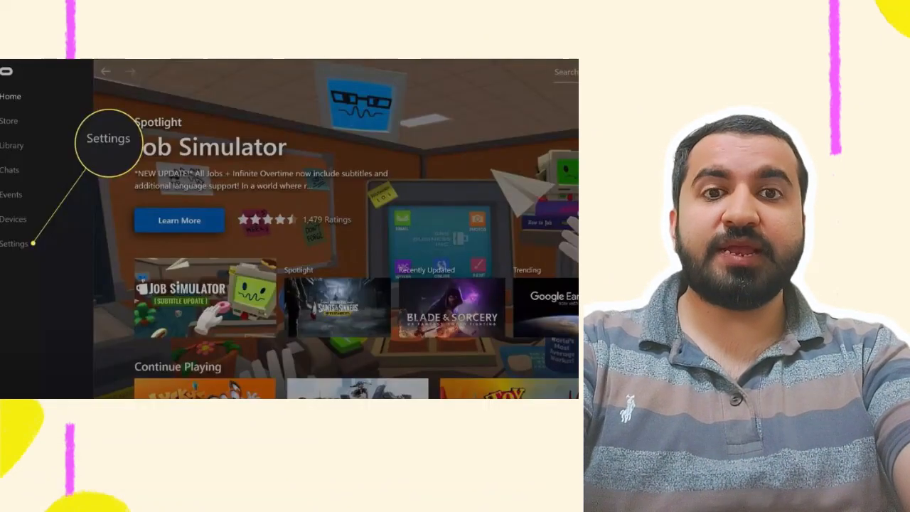
Open the Oculus app's Settings page from the left sidebar
click(15, 243)
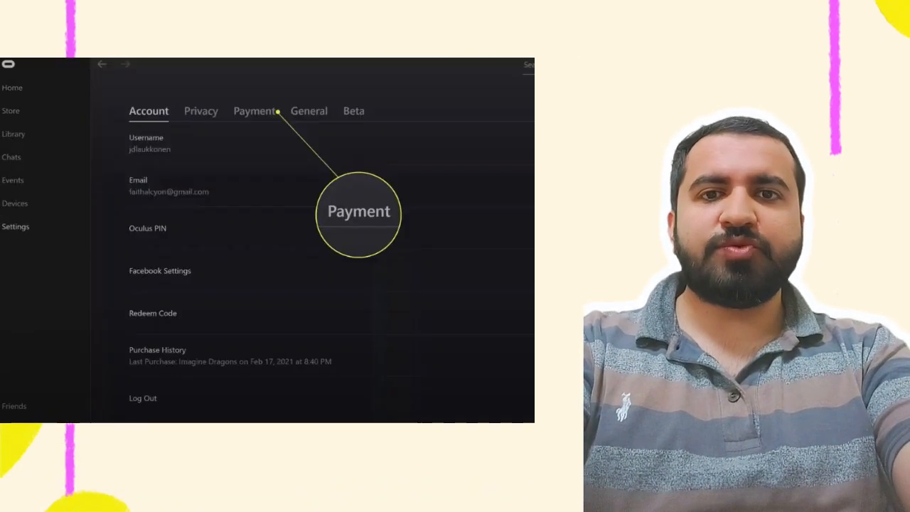
Go to Payment settings and open the Add Payment Method form
click(254, 110)
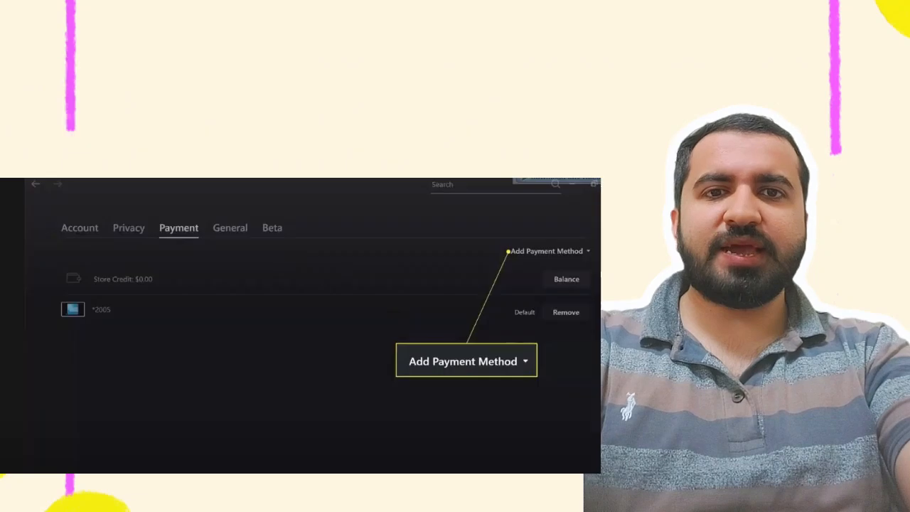
click(589, 228)
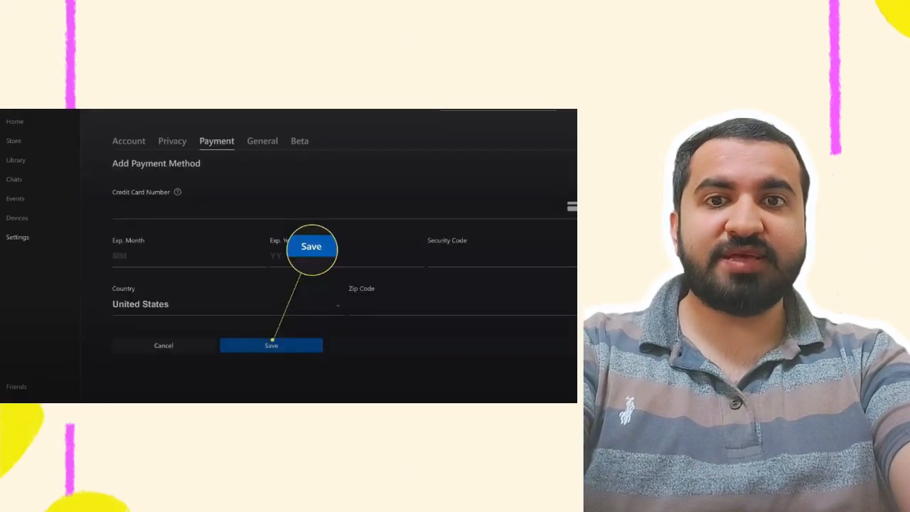
Save the Visa ending 3917 and request making the other card default
click(271, 345)
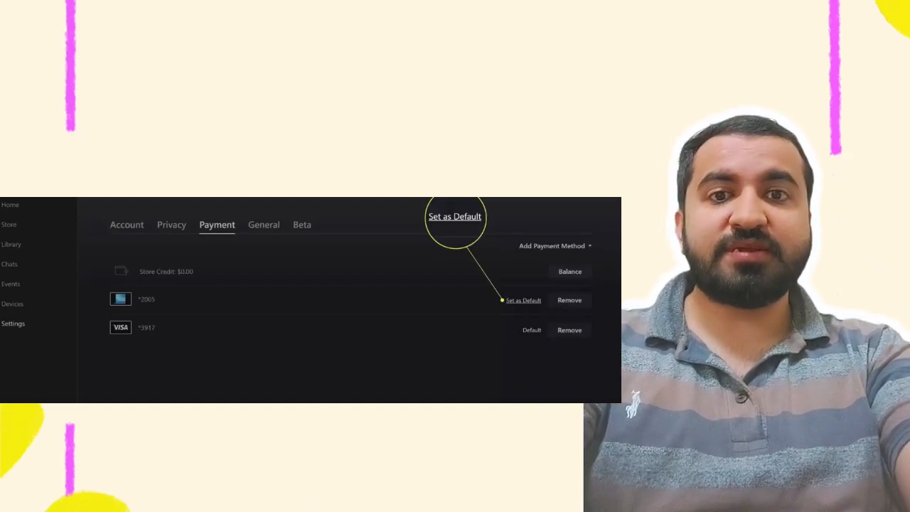
click(523, 299)
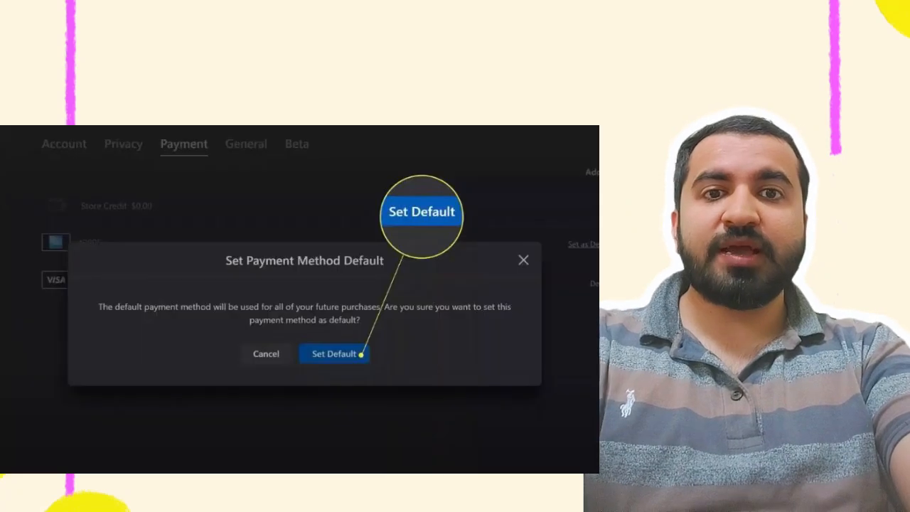